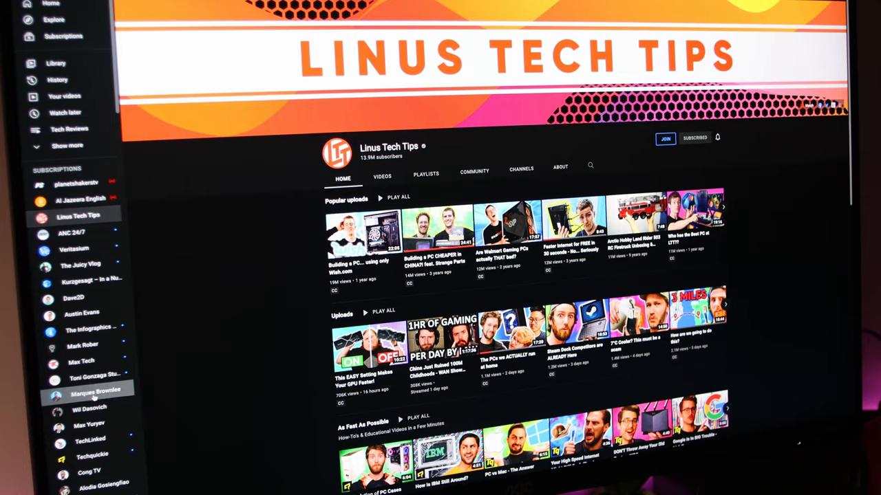
left_click(96, 390)
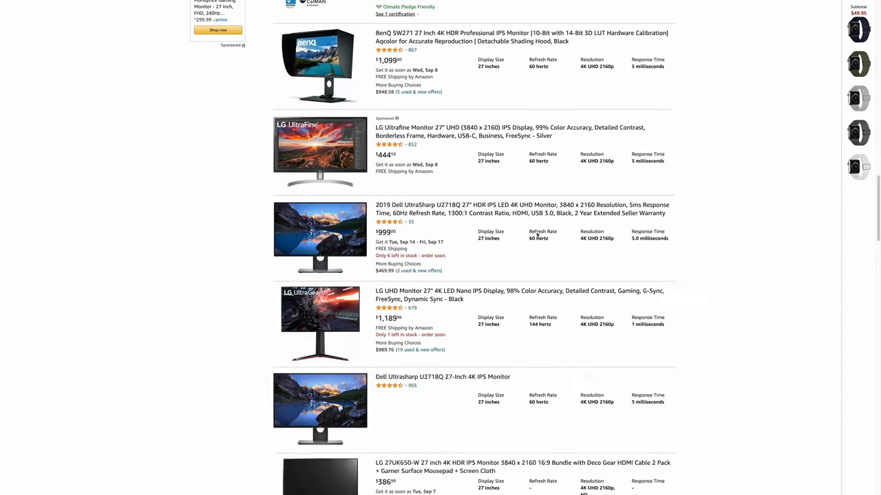
scroll("down", 3)
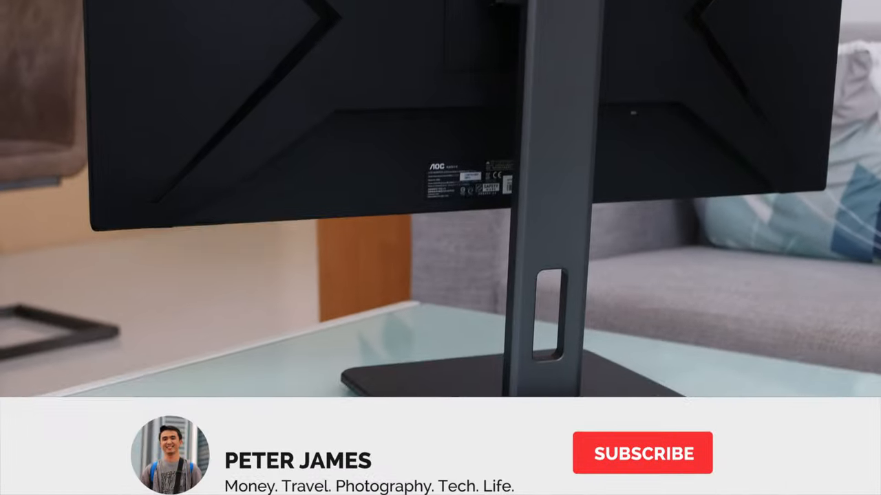
left_click(642, 453)
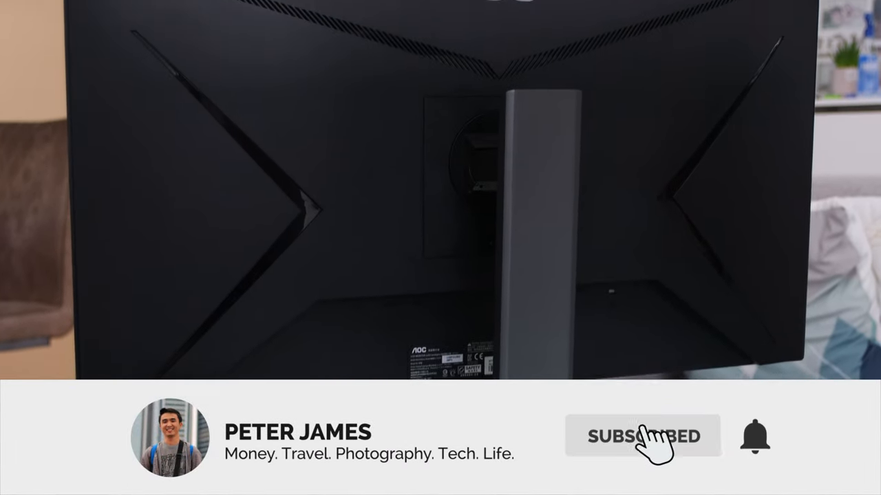